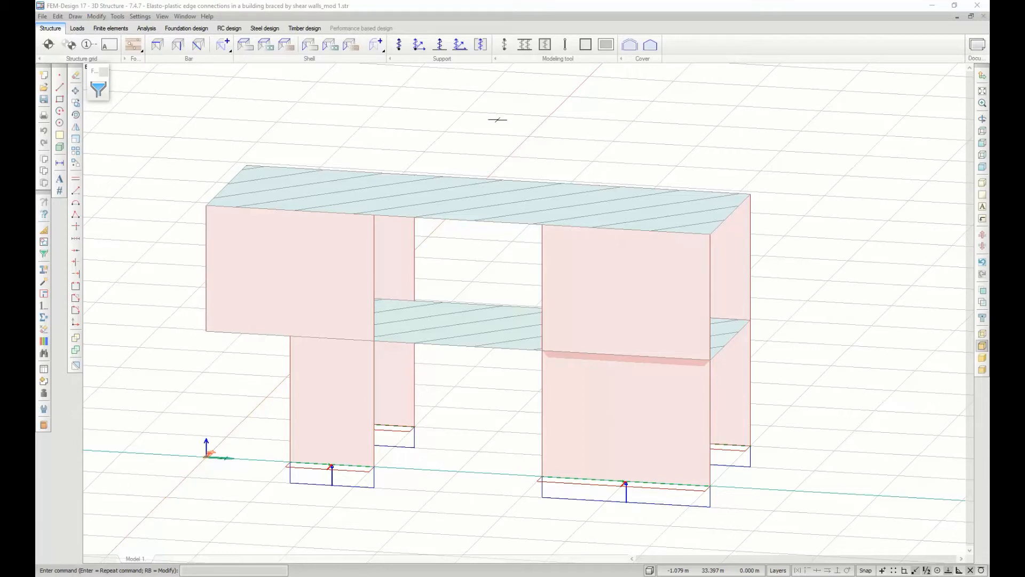
pyautogui.moveTo(198, 44)
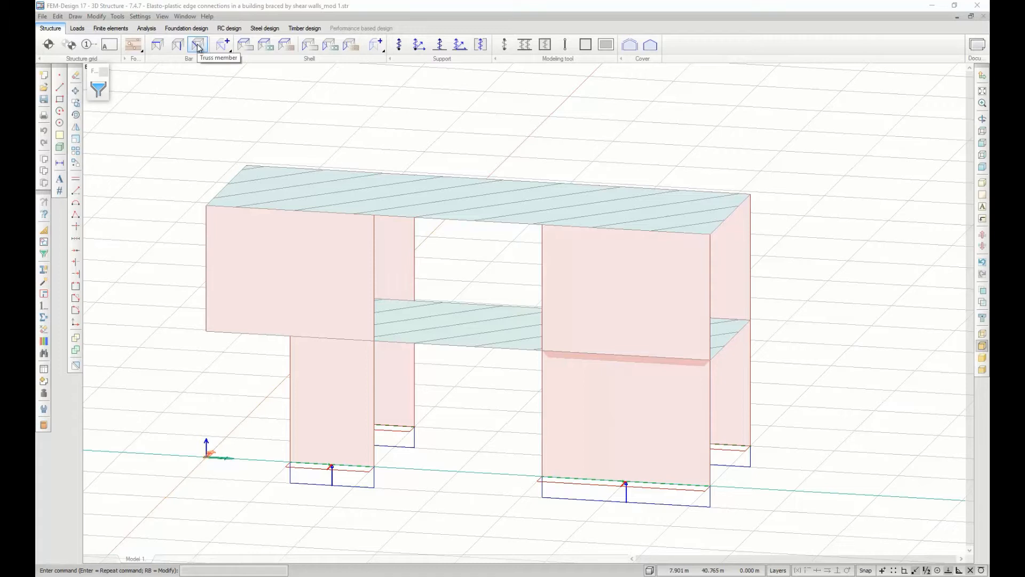
# - Give truss defaults identifier T, compression limited to 20 kN, and tension limit enabled
pyautogui.click(198, 45)
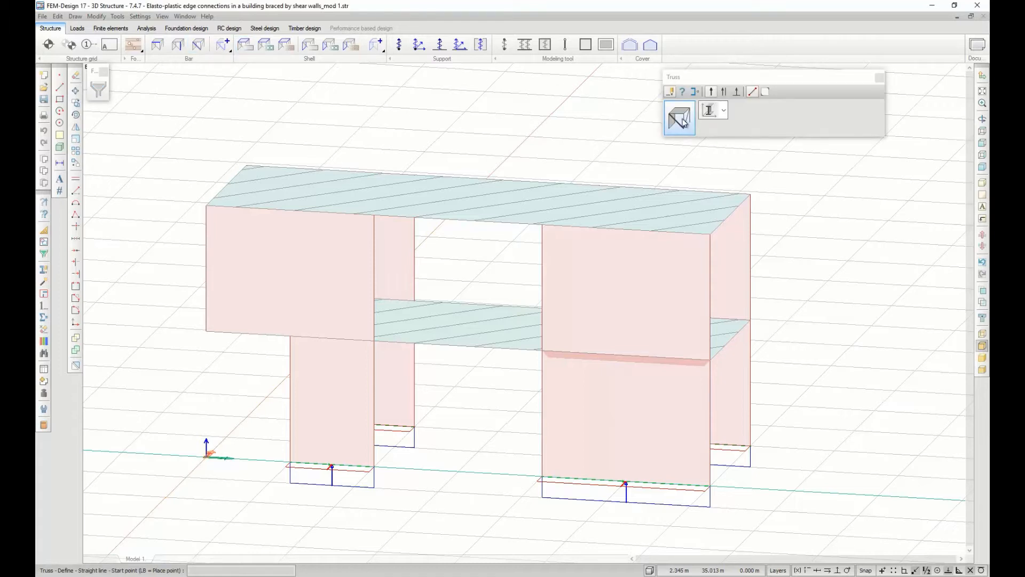
pyautogui.click(680, 120)
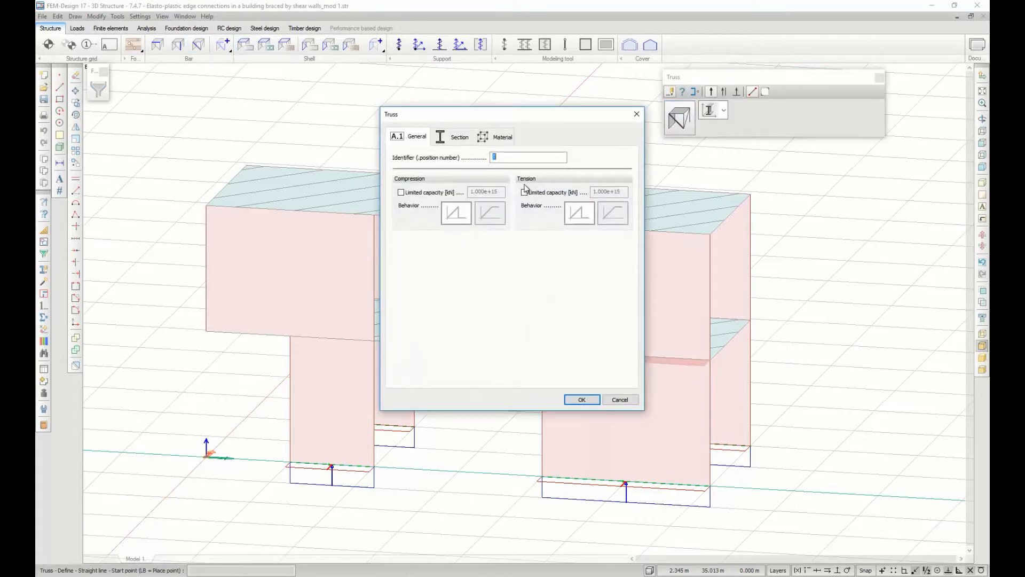
pyautogui.click(401, 192)
pyautogui.write('20')
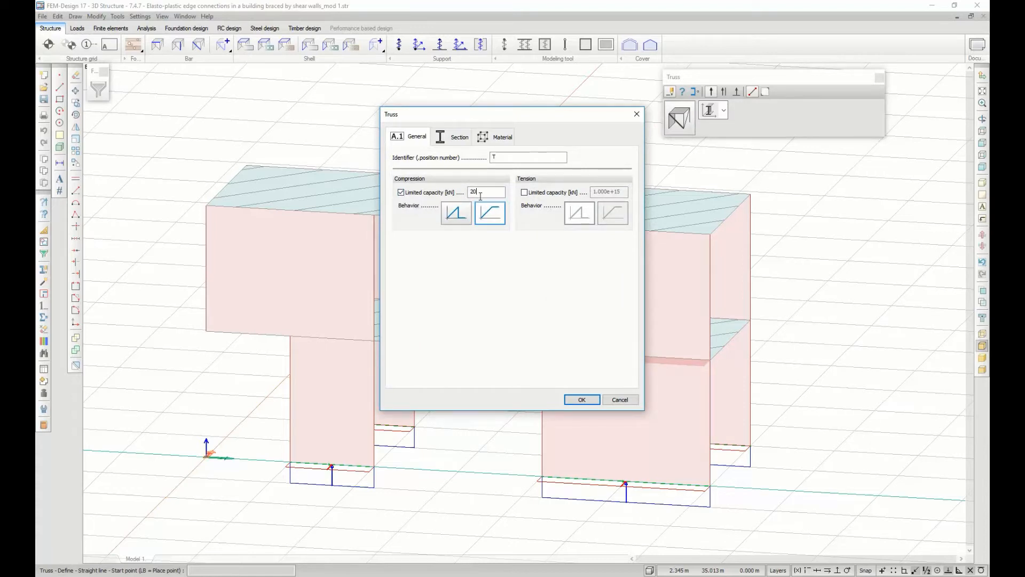
pyautogui.click(524, 192)
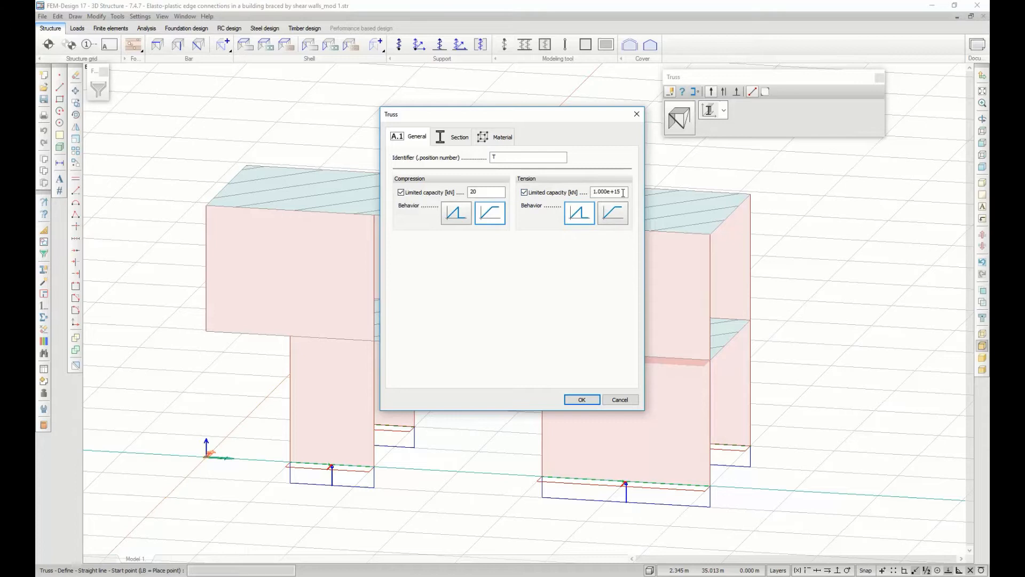
pyautogui.click(581, 399)
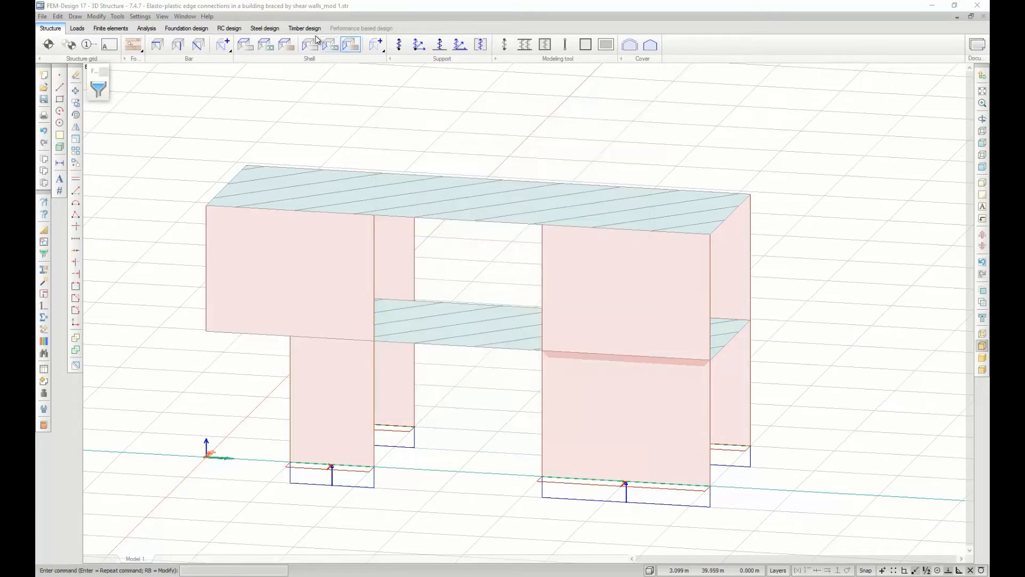
pyautogui.moveTo(266, 45)
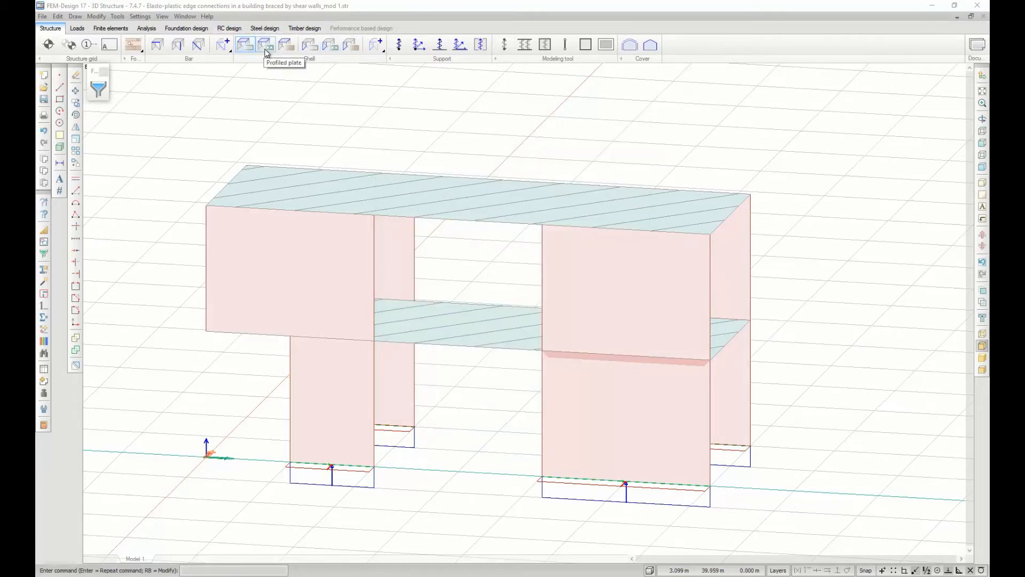
pyautogui.moveTo(345, 45)
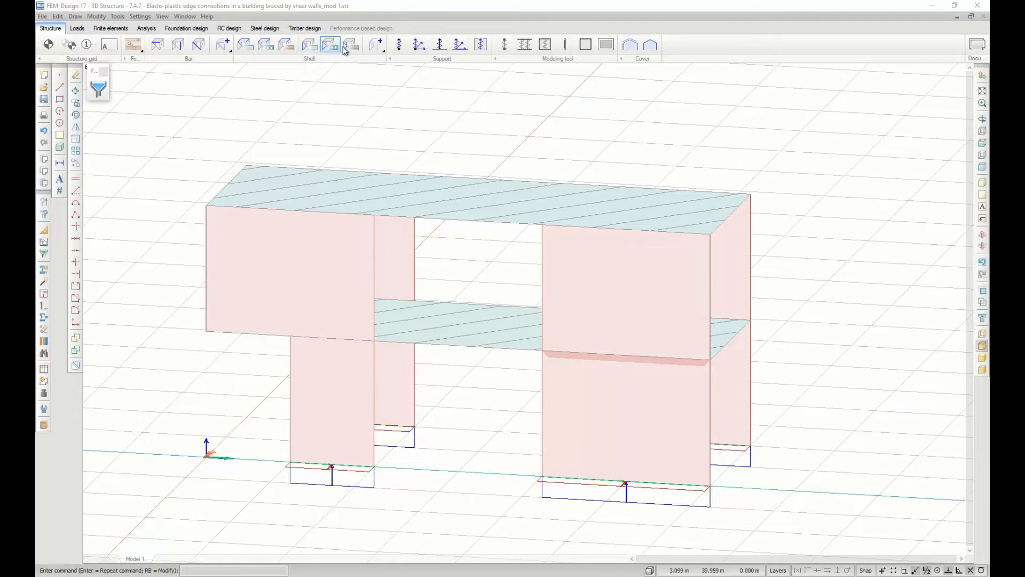
# - Give the plane wall a custom edge connection with 2.5 kN/m Kx compression and tension limits
pyautogui.click(308, 45)
pyautogui.write('2,5')
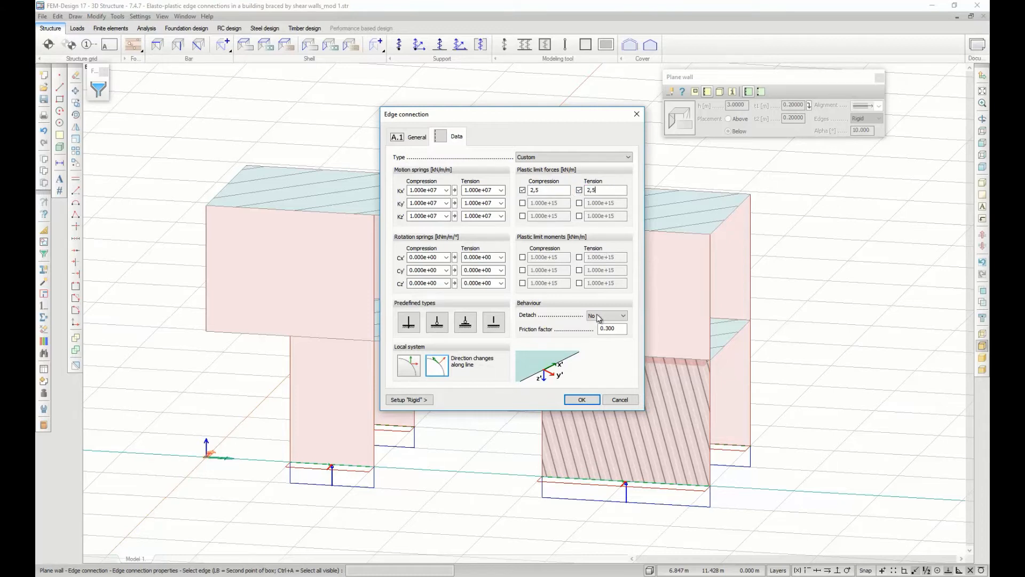
pyautogui.click(580, 399)
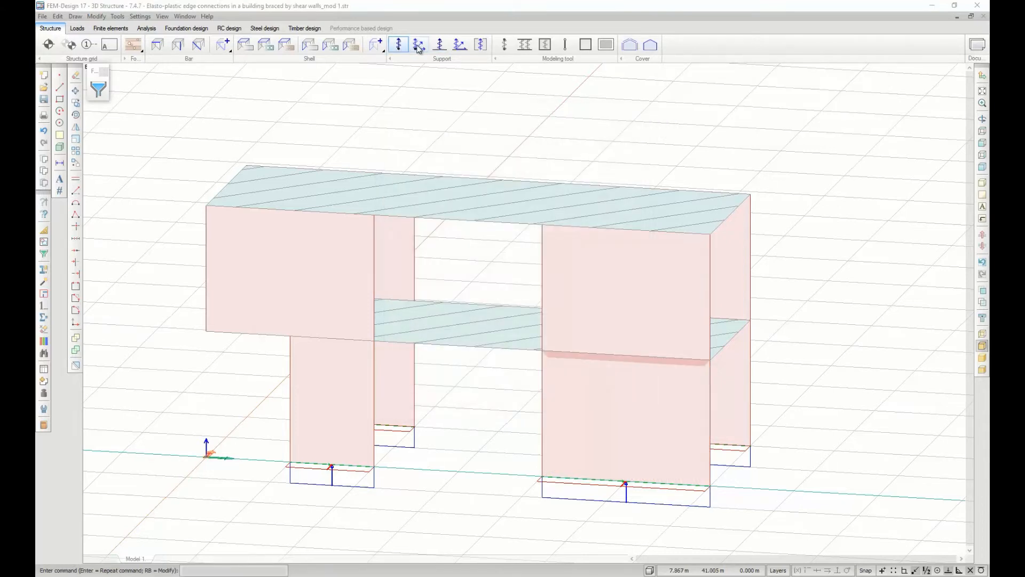
# - Enable a 25.0 kN/m Kz compression plastic limit on the left wall's line support group
pyautogui.click(460, 43)
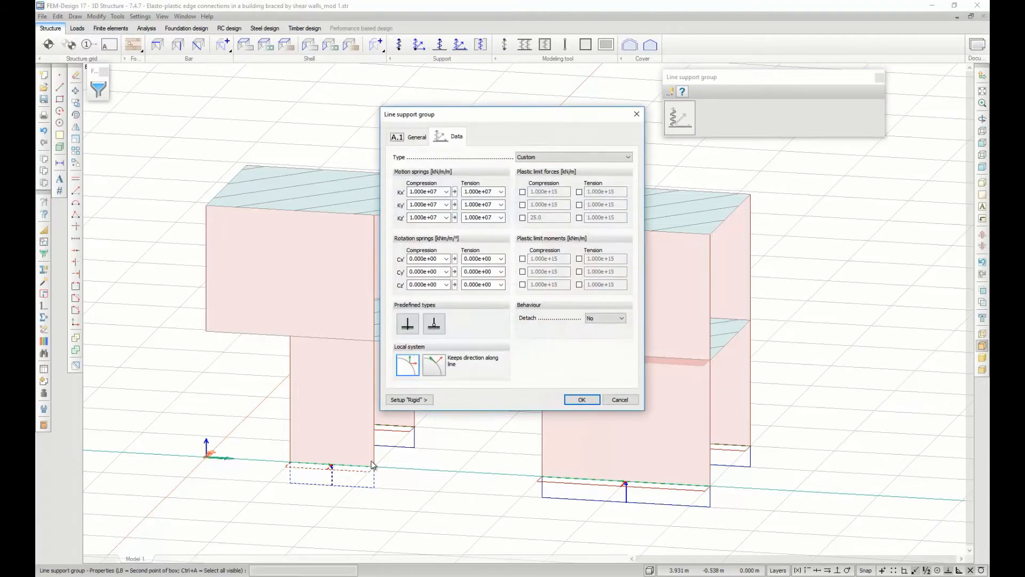
pyautogui.click(522, 217)
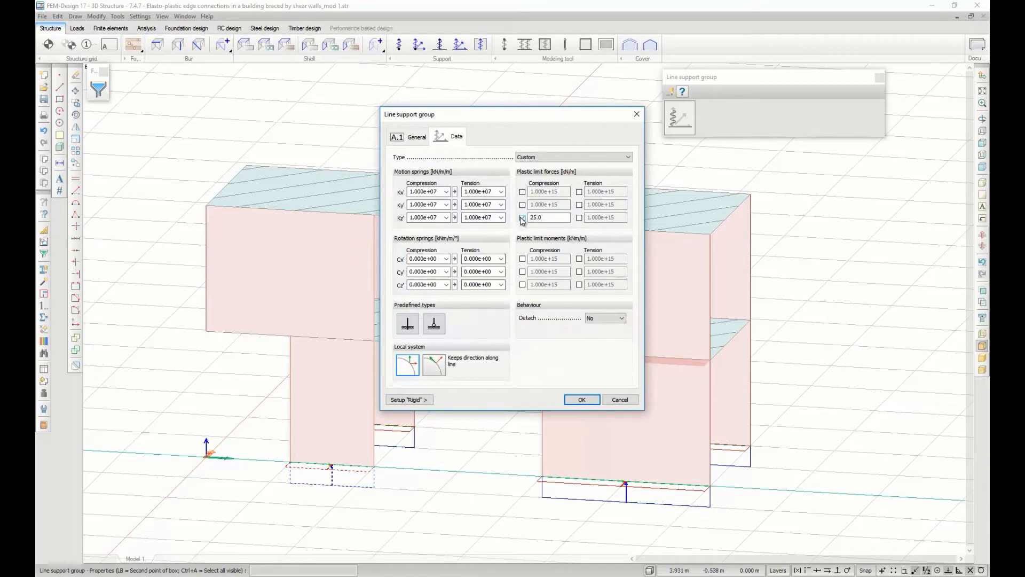
pyautogui.click(521, 217)
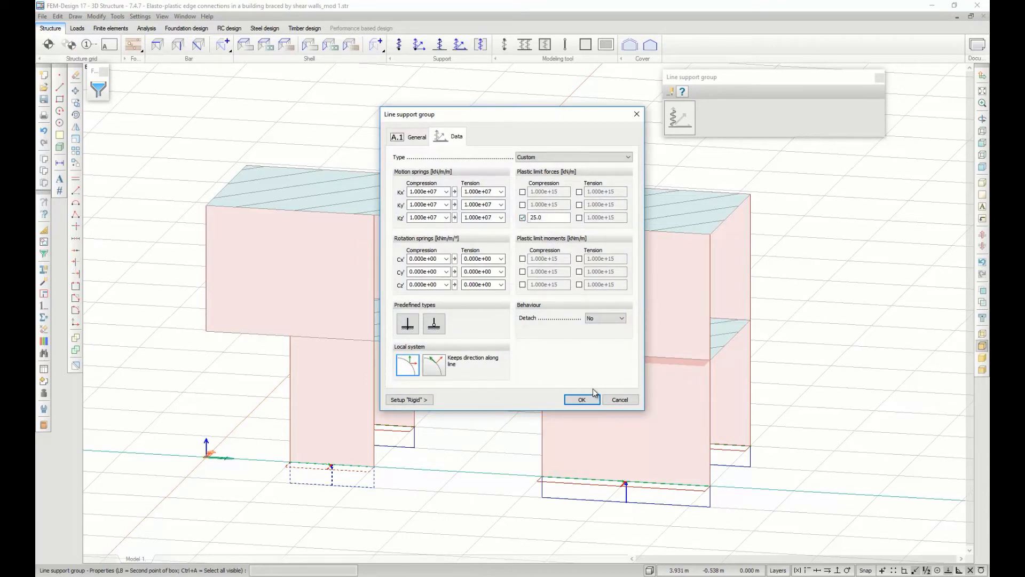
pyautogui.click(581, 400)
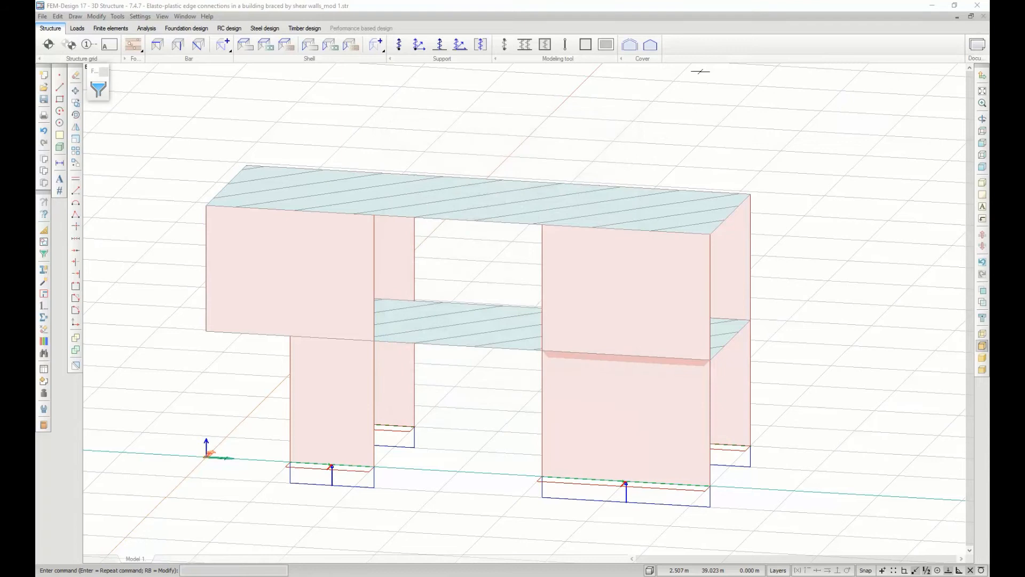
pyautogui.moveTo(544, 44)
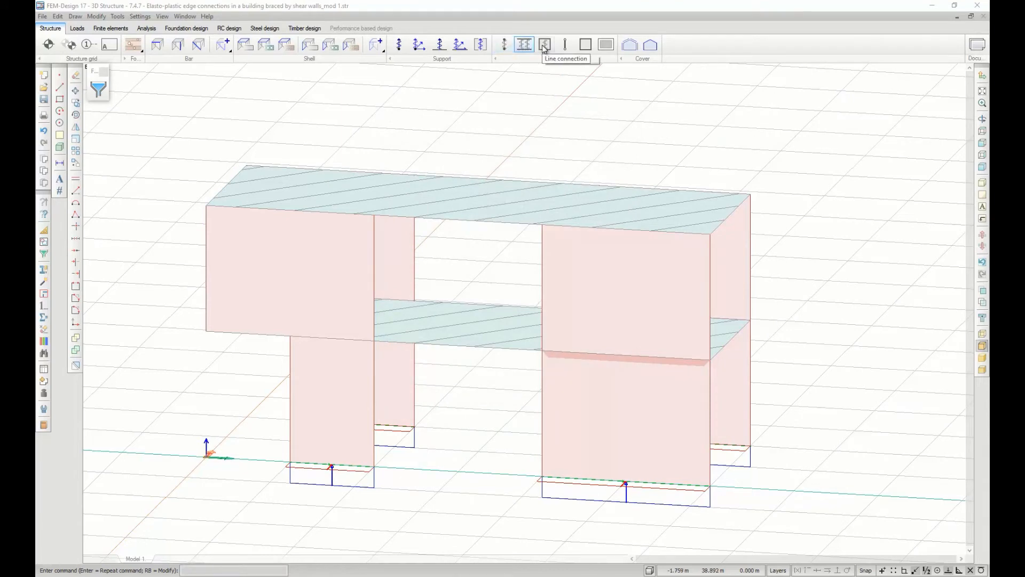
pyautogui.moveTo(544, 45)
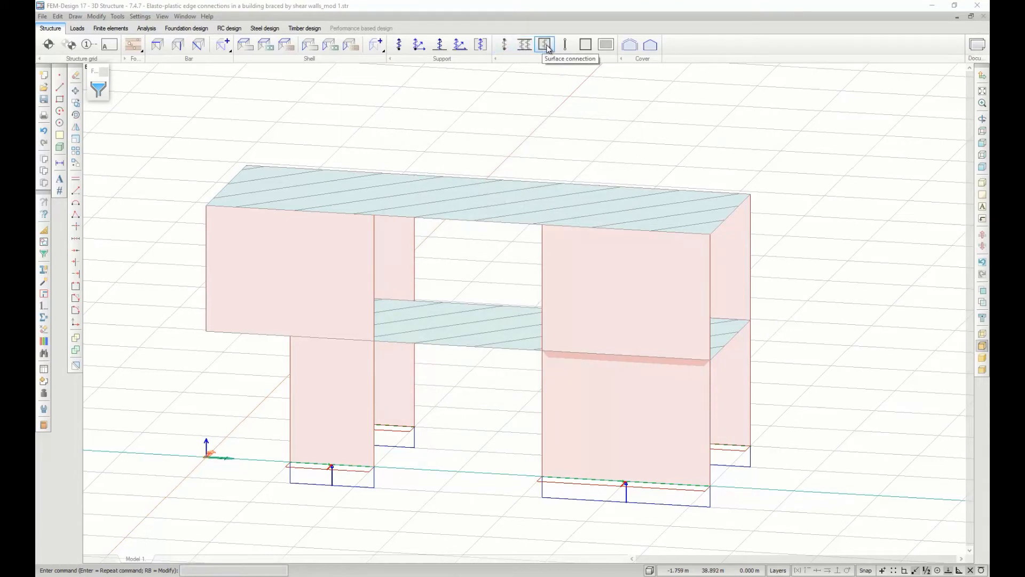
pyautogui.moveTo(585, 44)
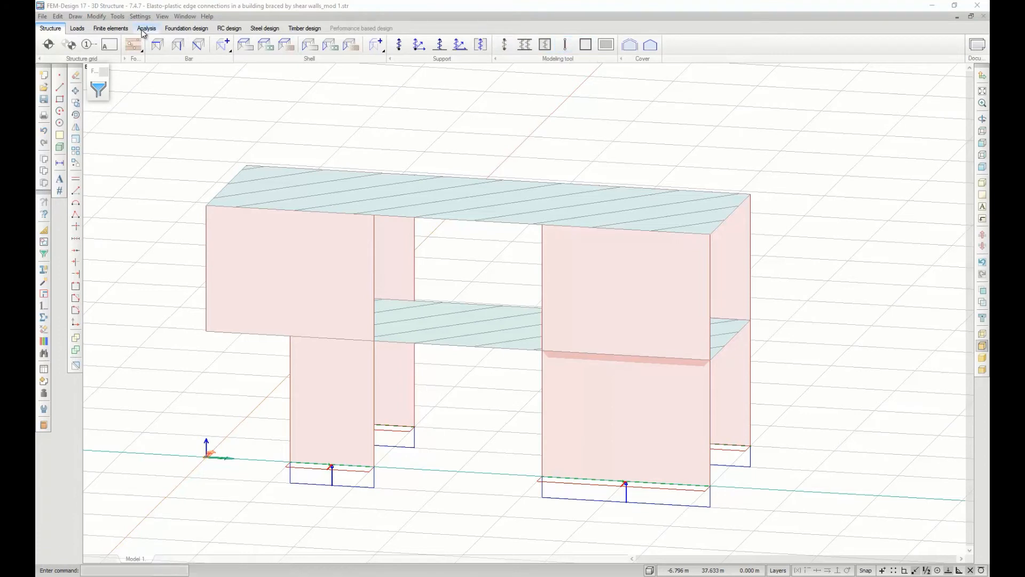
# - Calculate with load combinations selected, confirming the combination setup, and run the analysis
pyautogui.click(146, 28)
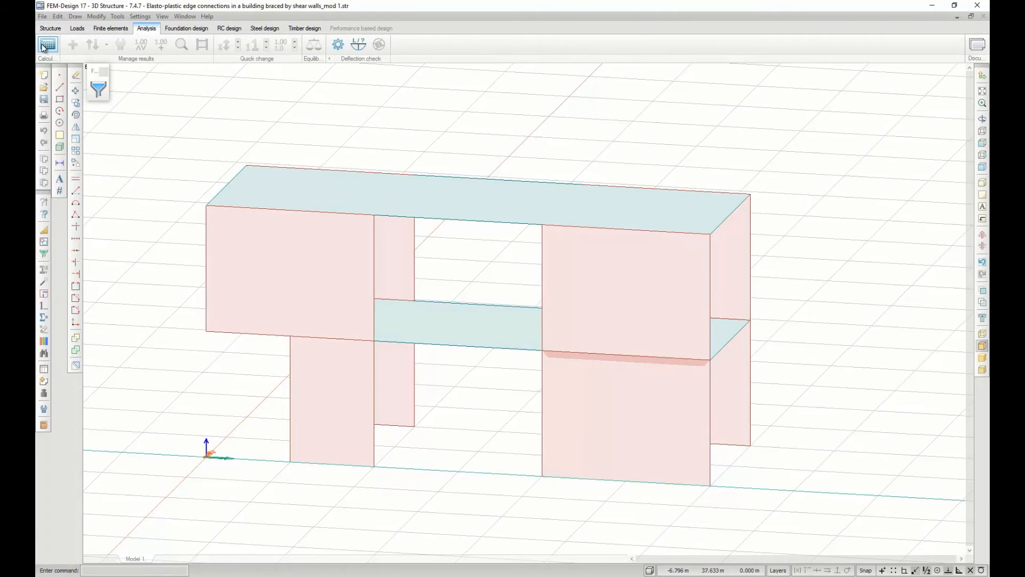
pyautogui.click(47, 44)
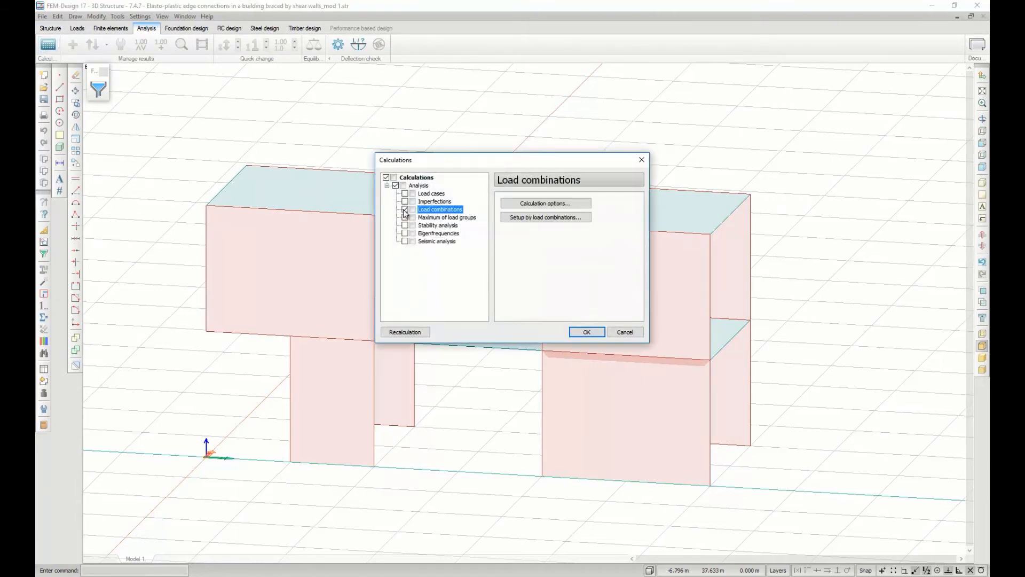
pyautogui.click(545, 216)
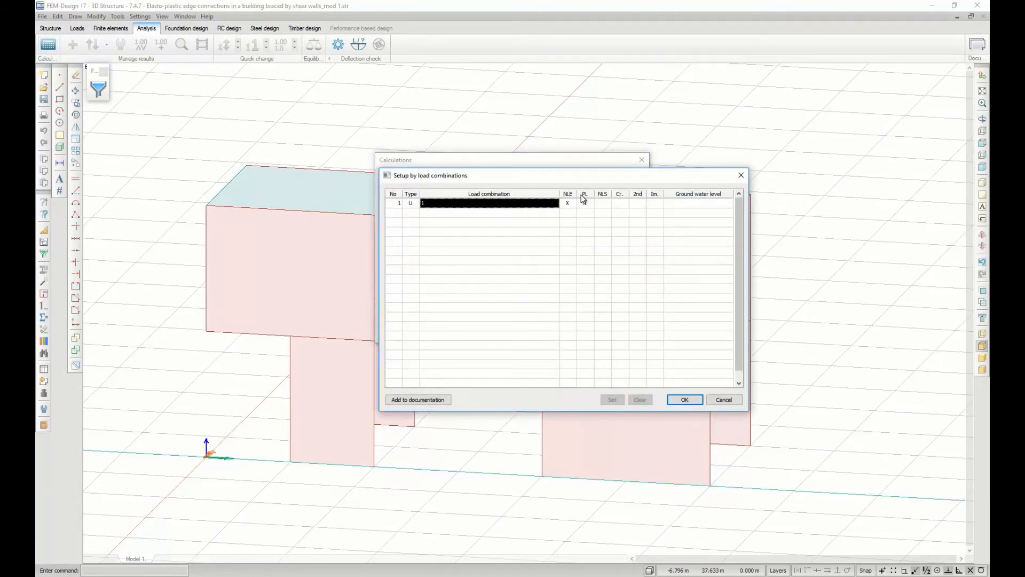
pyautogui.moveTo(583, 198)
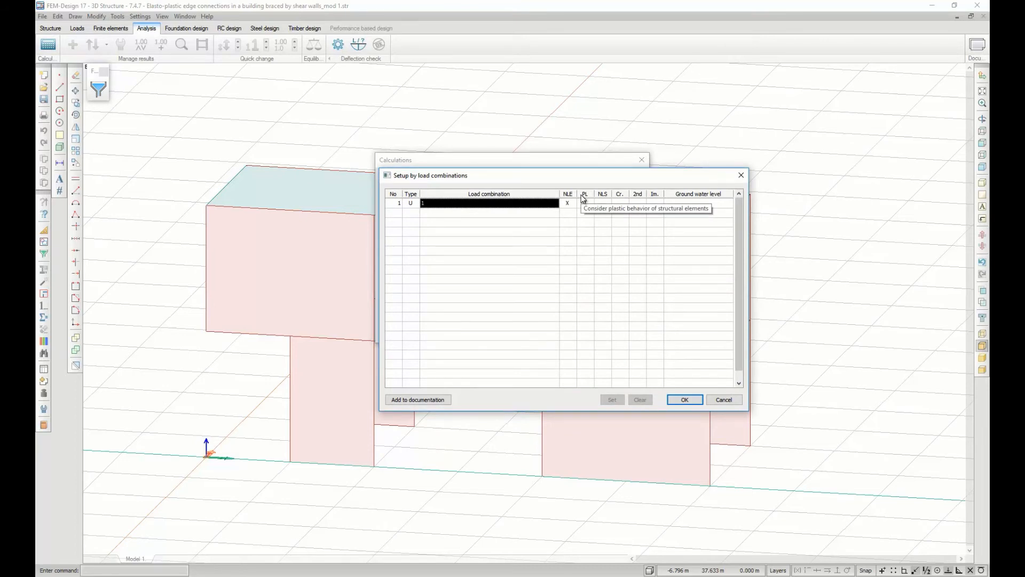
pyautogui.click(725, 399)
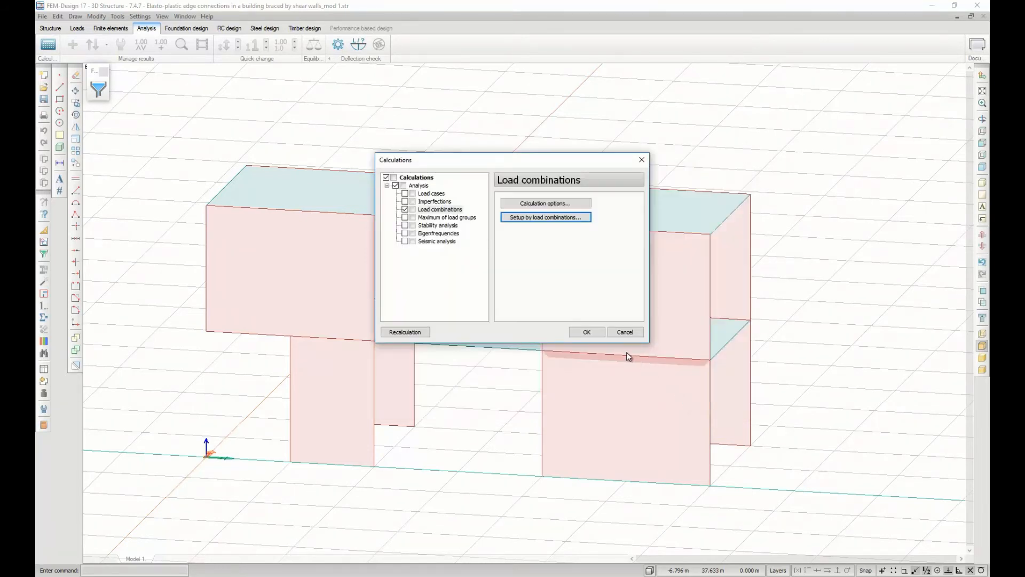
pyautogui.click(586, 332)
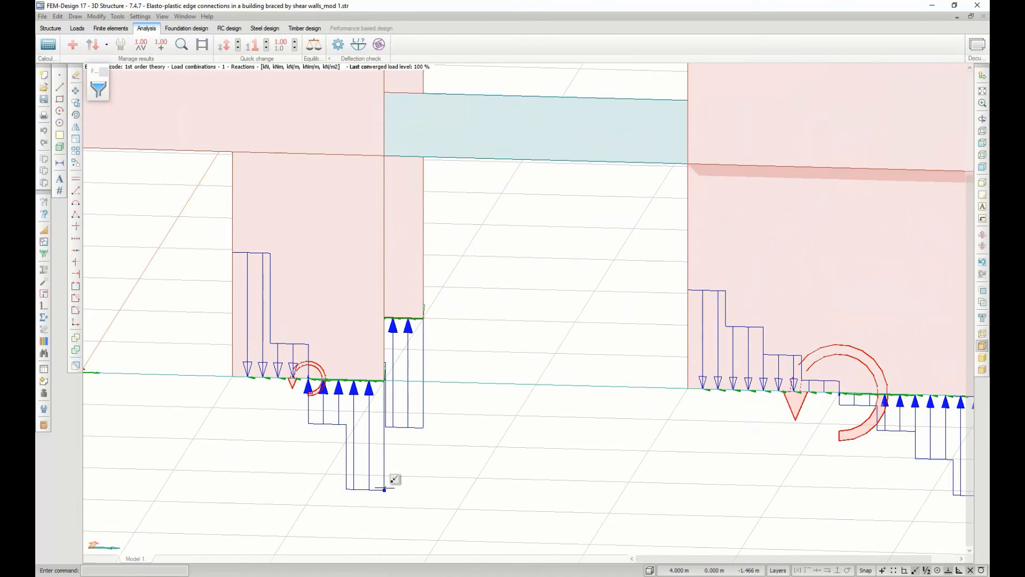
pyautogui.moveTo(394, 480)
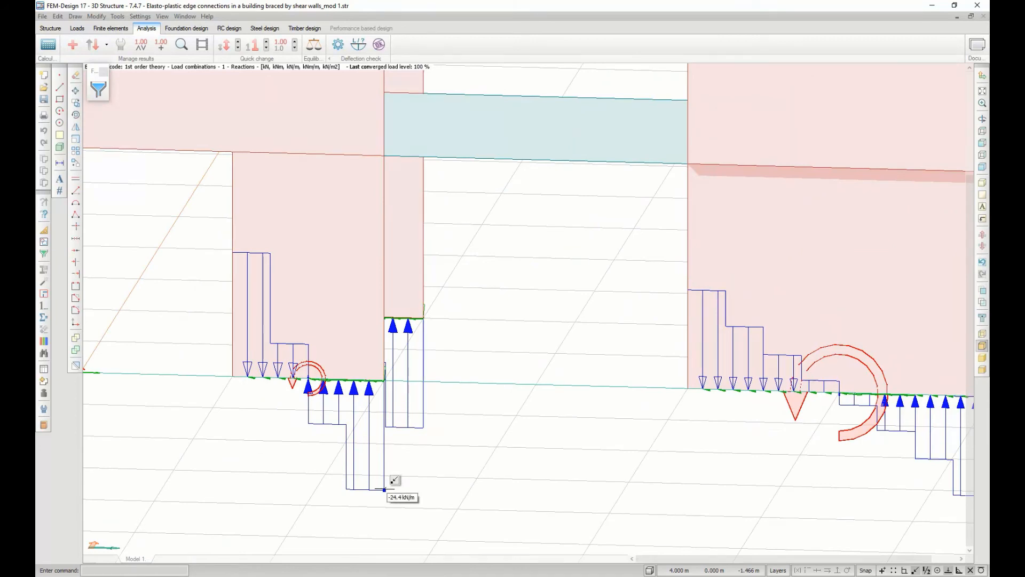